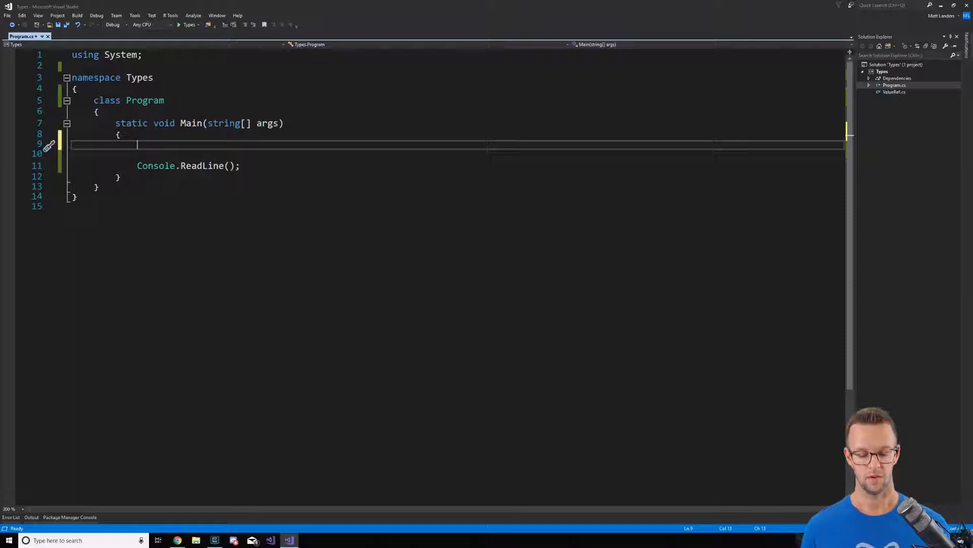
Type the declaration string name = "Matt Landers" in Main.
{"action": "type", "text": "string"}
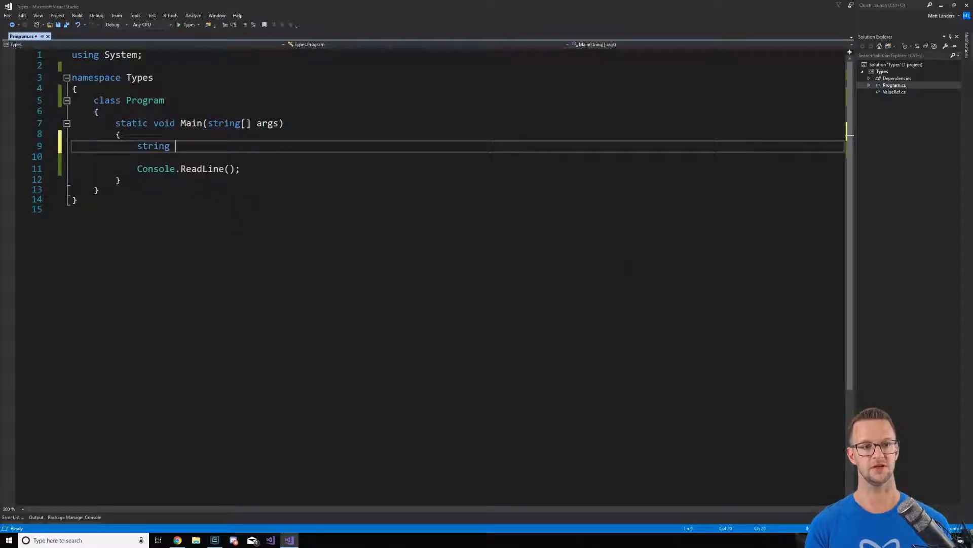
{"action": "type", "text": "name = \"\""}
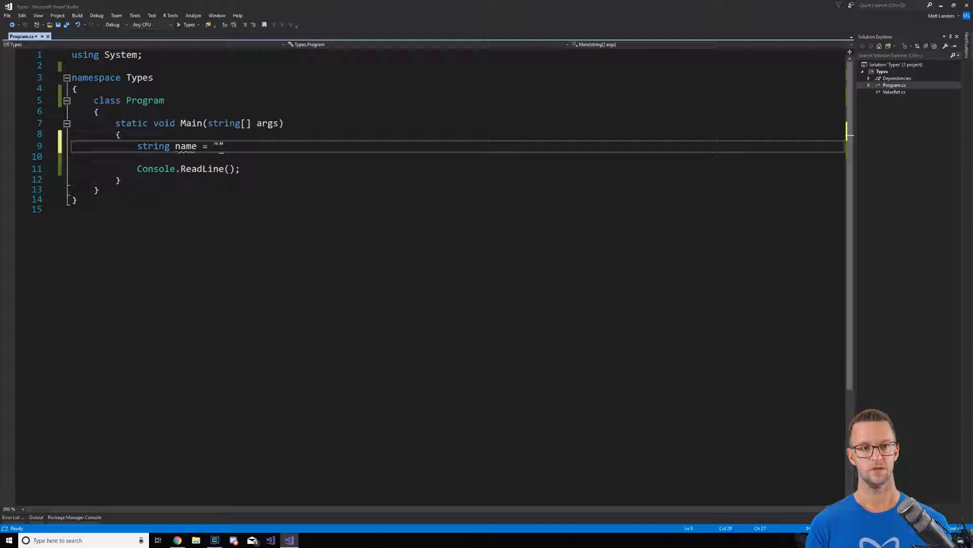
{"action": "type", "text": "Matt Landers"}
{"action": "left_click", "coordinate": [458, 156]}
{"action": "type", "text": "name ="}
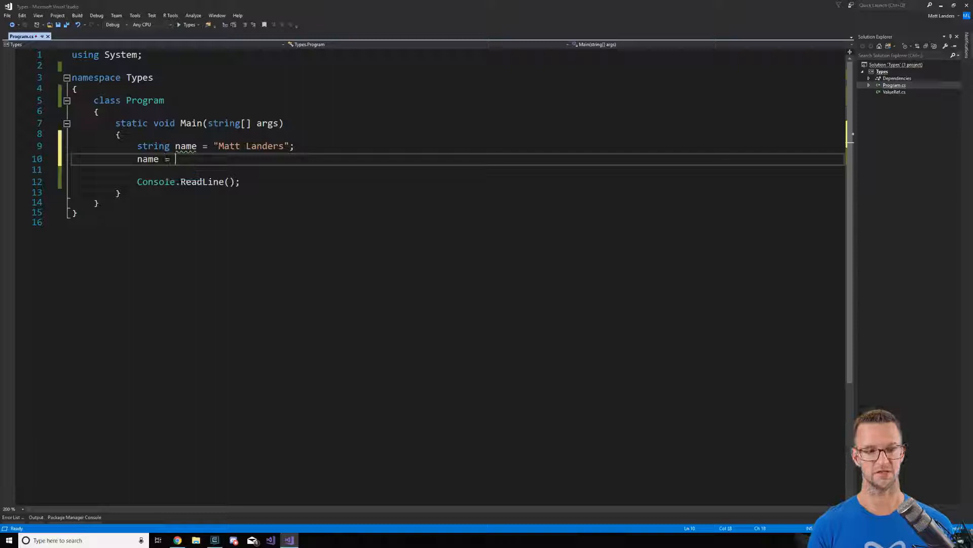
Assign the integer 1 to the string variable name, causing a type error.
{"action": "type", "text": "1;"}
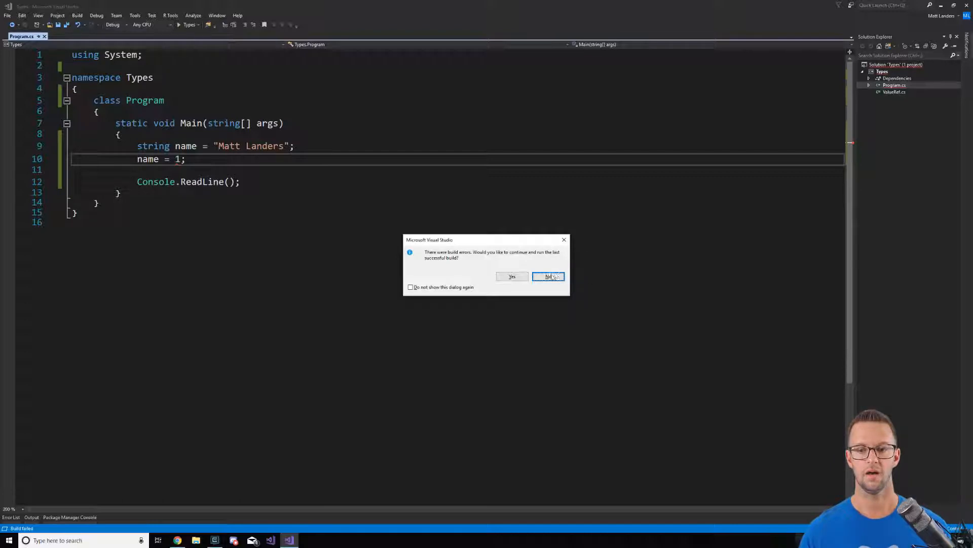
Decline running the last successful build after the build errors prompt.
{"action": "left_click", "coordinate": [548, 276]}
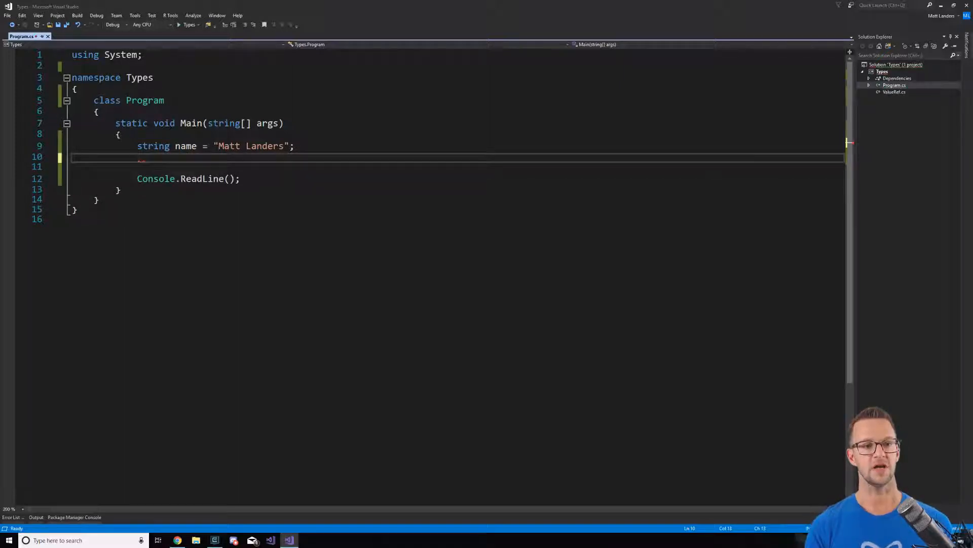
Type int age = 20; below the name declaration.
{"action": "type", "text": "int a"}
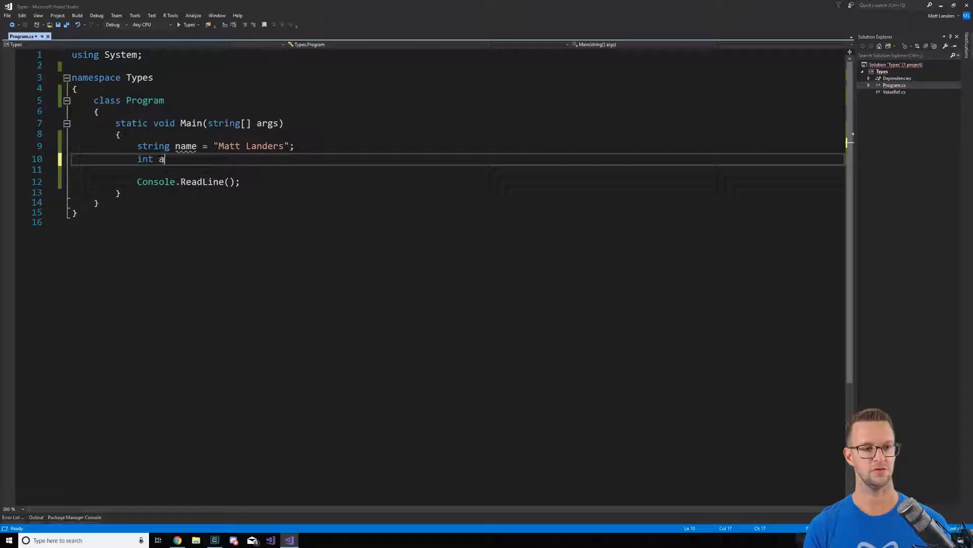
{"action": "type", "text": "ge ="}
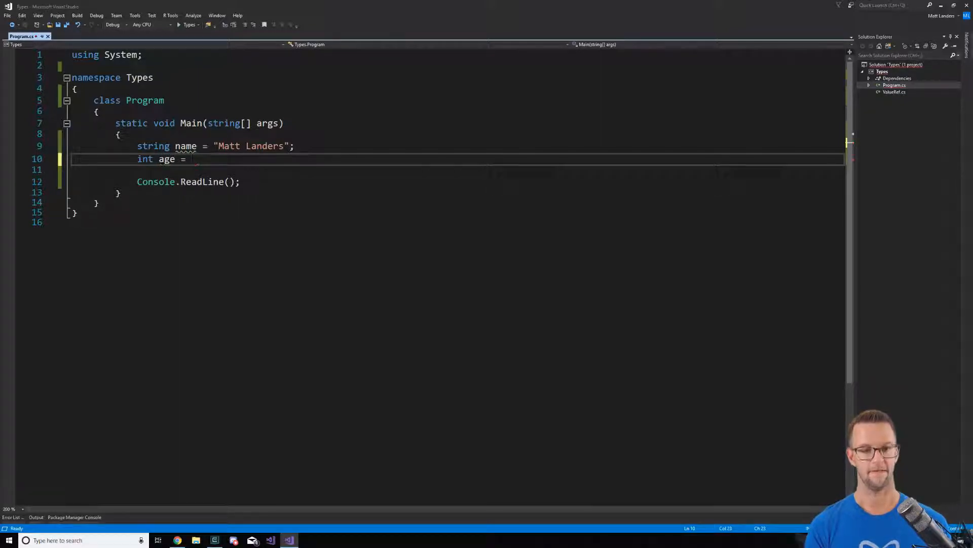
{"action": "type", "text": "20;"}
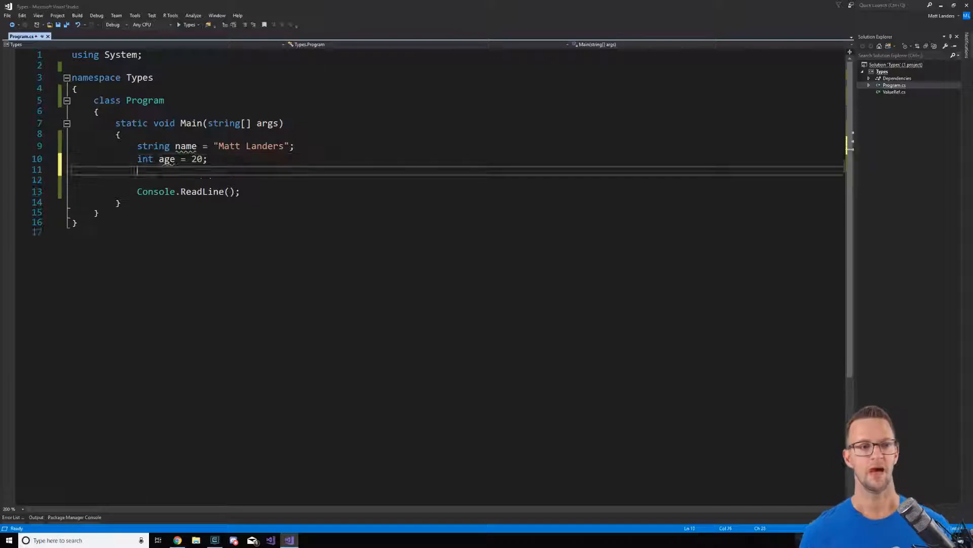